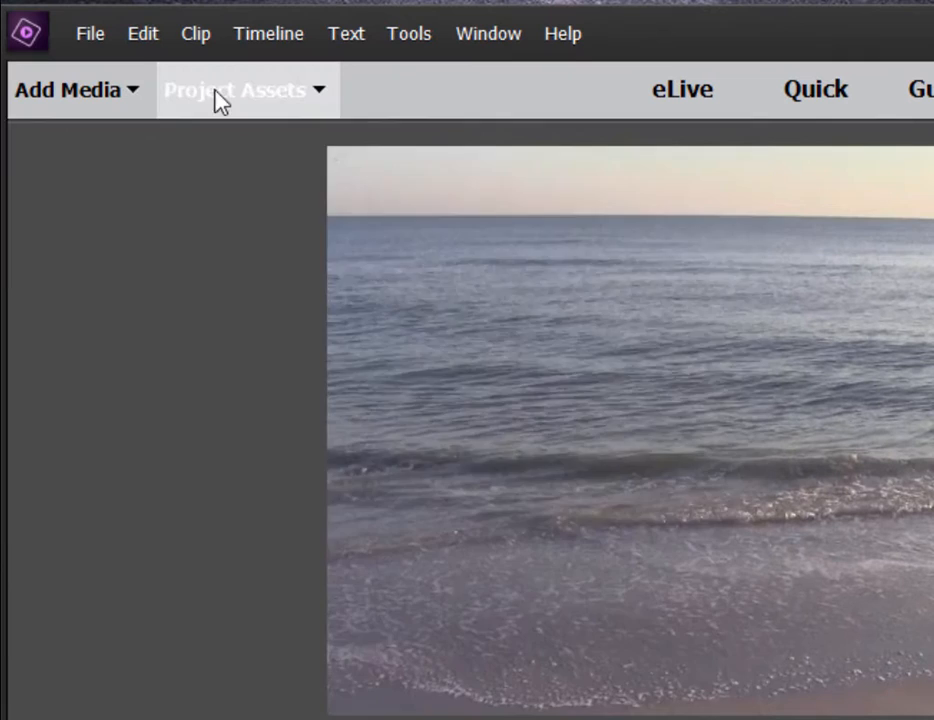
Show Project Assets and place LostWorldsLogo.jpg on Video 2 above the Florida-054.MTS beach clip
left_click(235, 89)
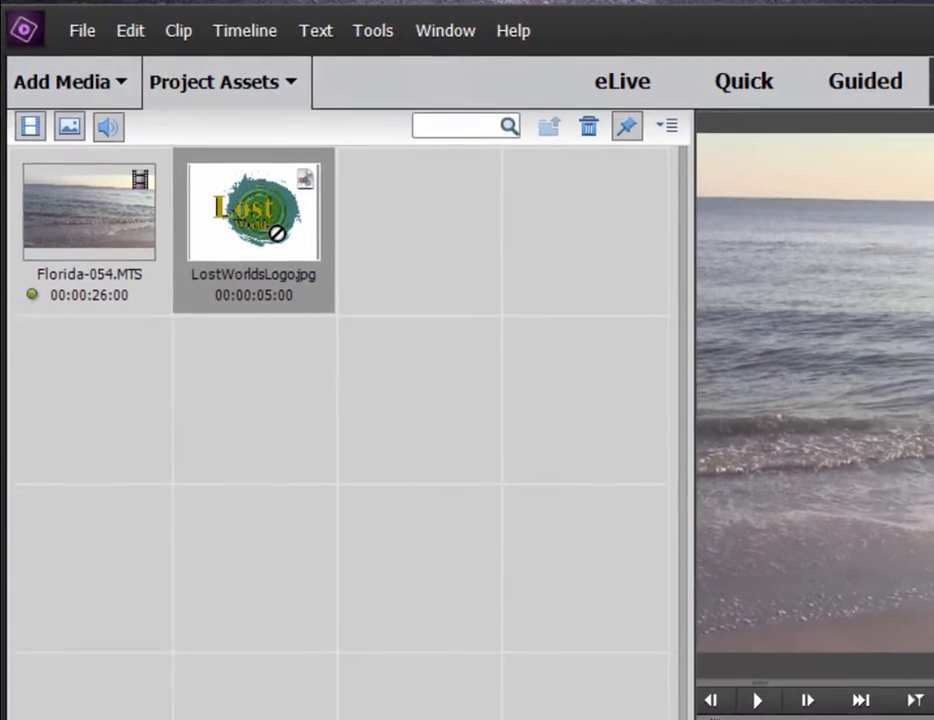
left_click(673, 55)
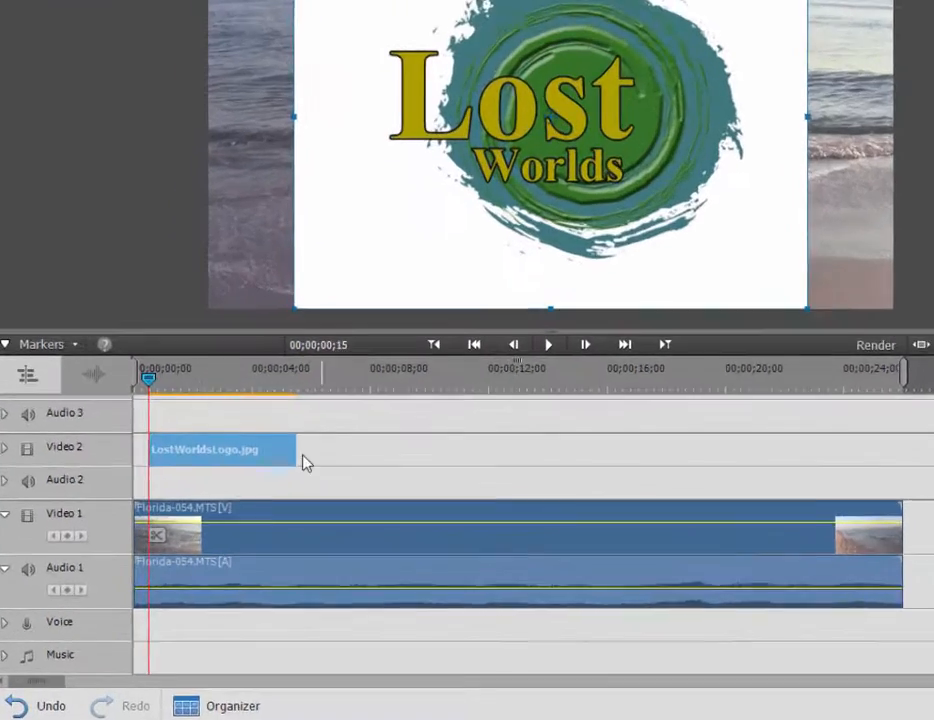
Send the LostWorldsLogo clip to Photoshop Elements via Edit in Adobe Photoshop Elements
right_click(230, 449)
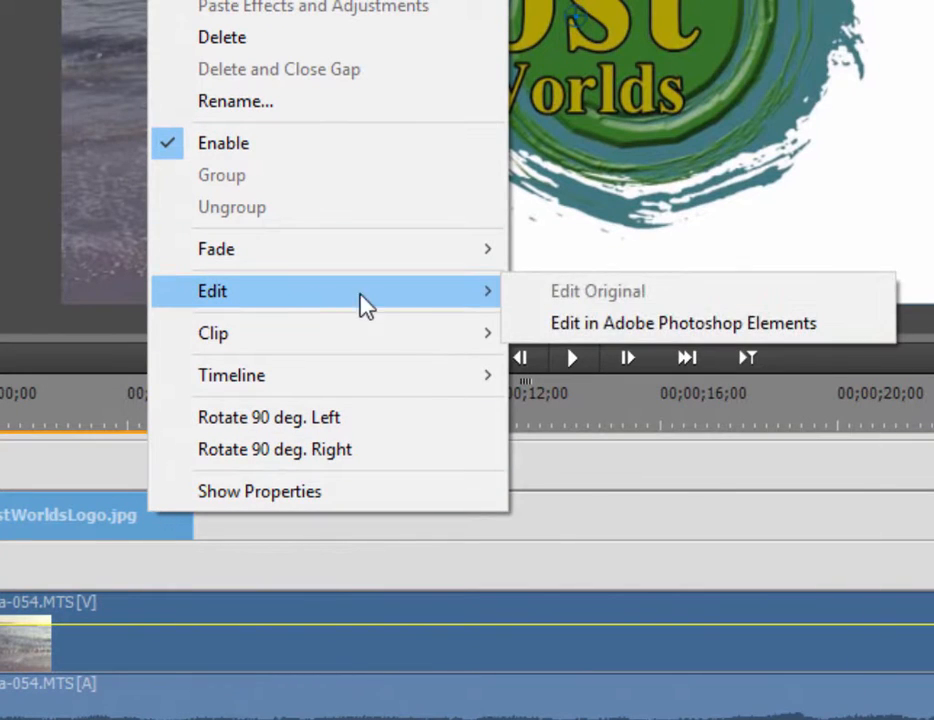
left_click(682, 322)
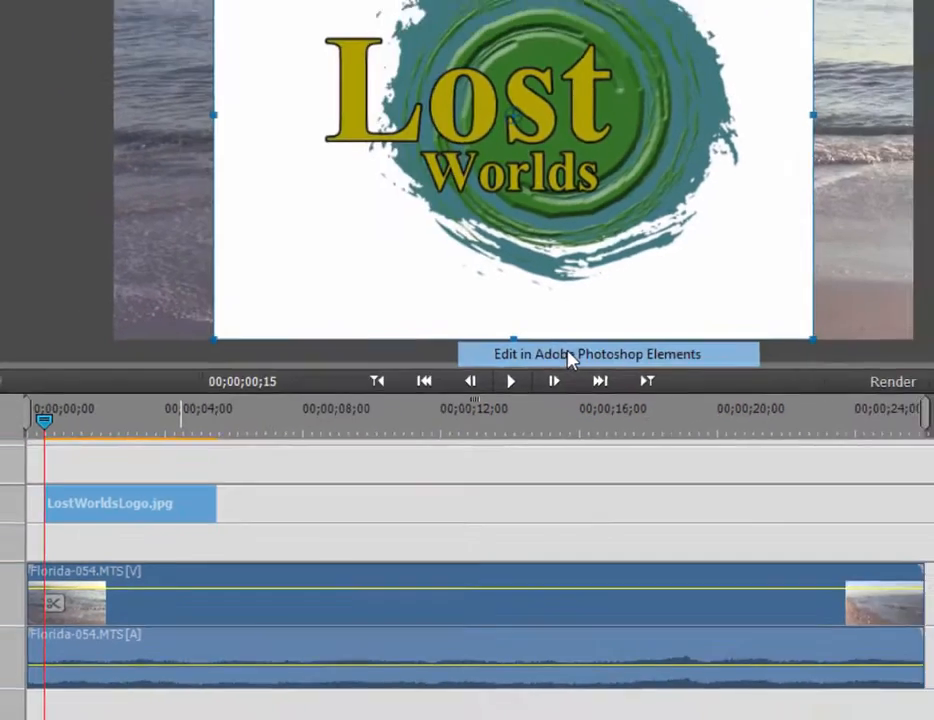
left_click(597, 354)
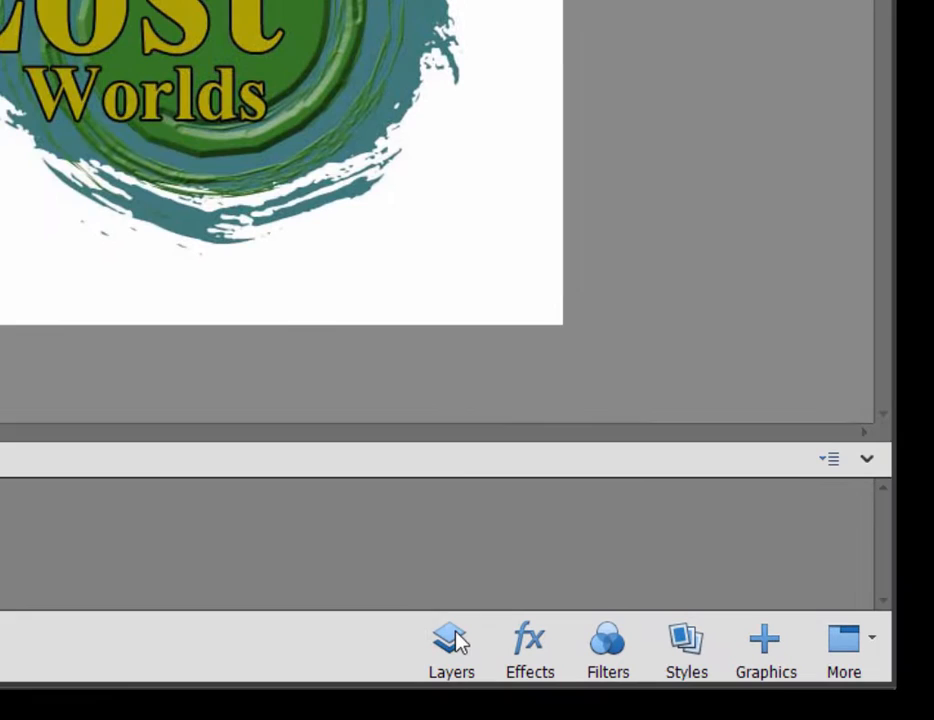
Convert the locked Background layer into an editable layer named Layer 0
left_click(451, 638)
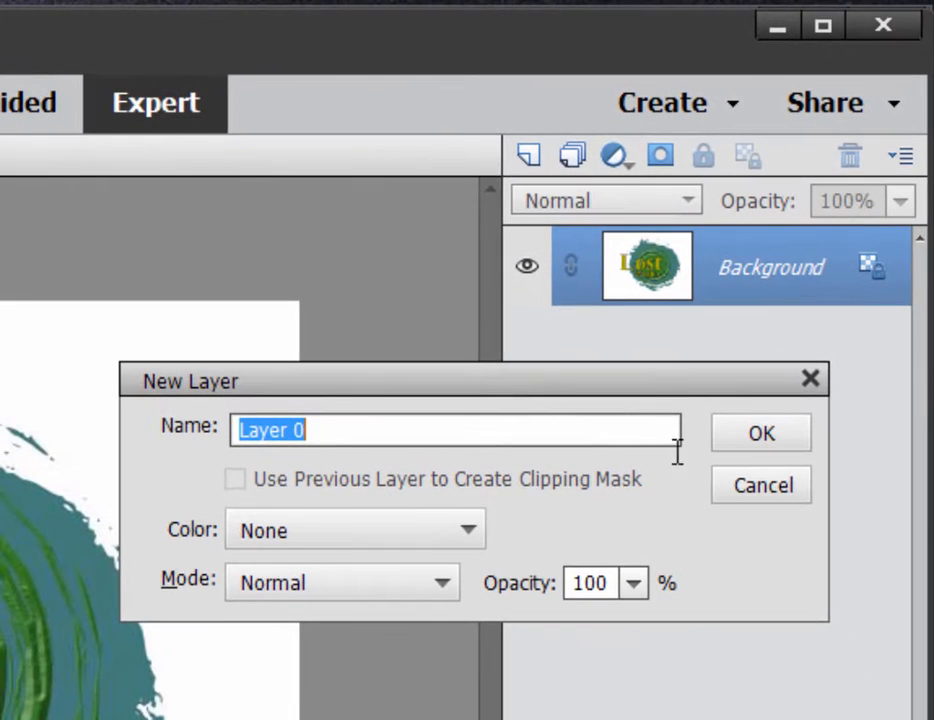
left_click(760, 432)
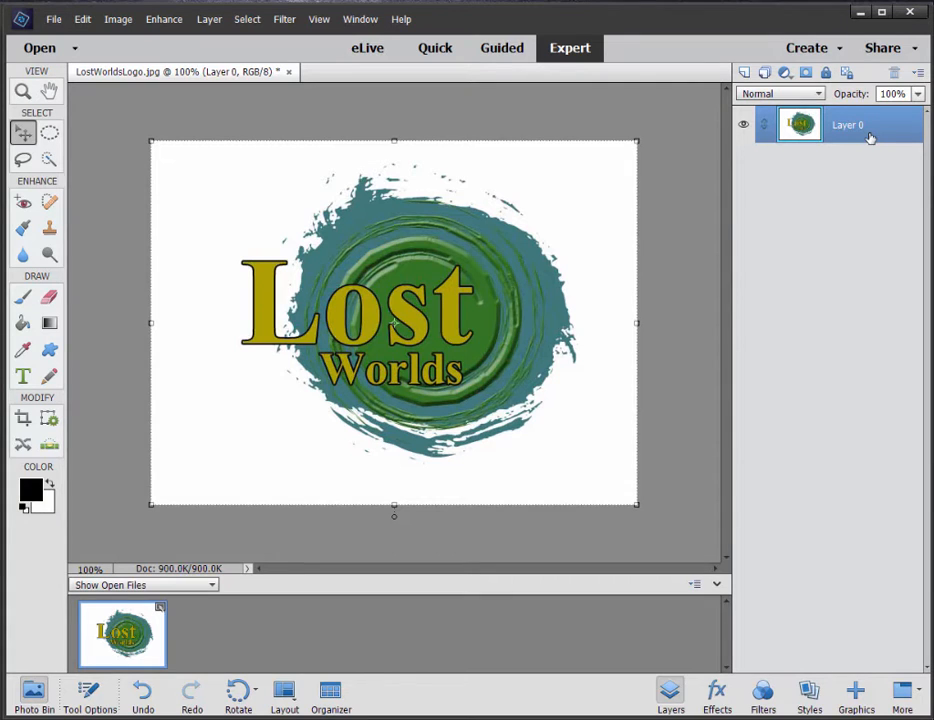
mouse_move(867, 137)
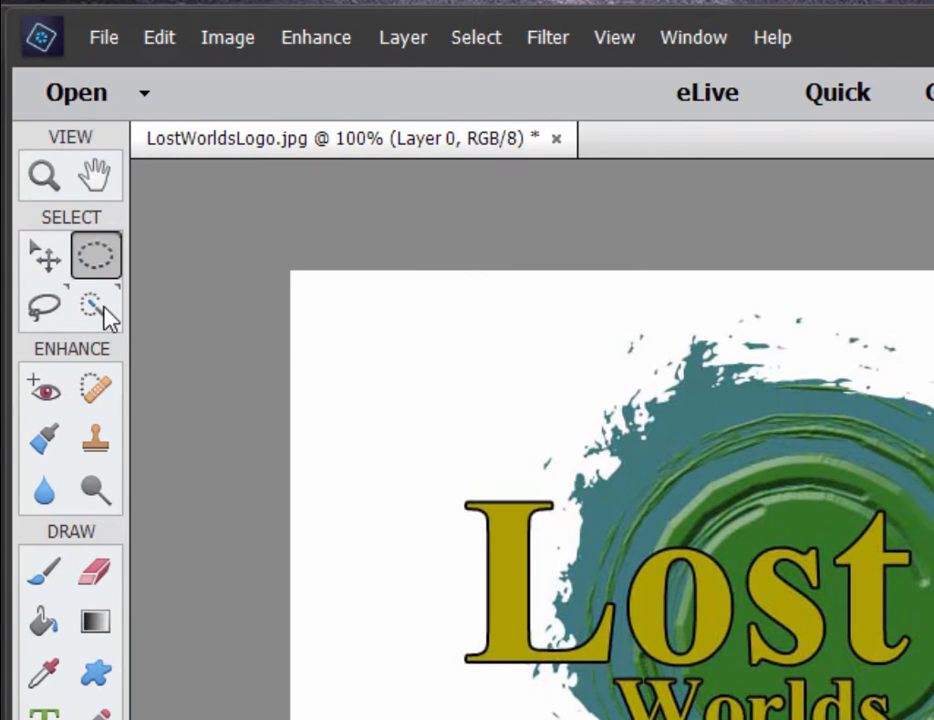
Use the Magic Wand to select and delete the logo's white background
left_click(96, 307)
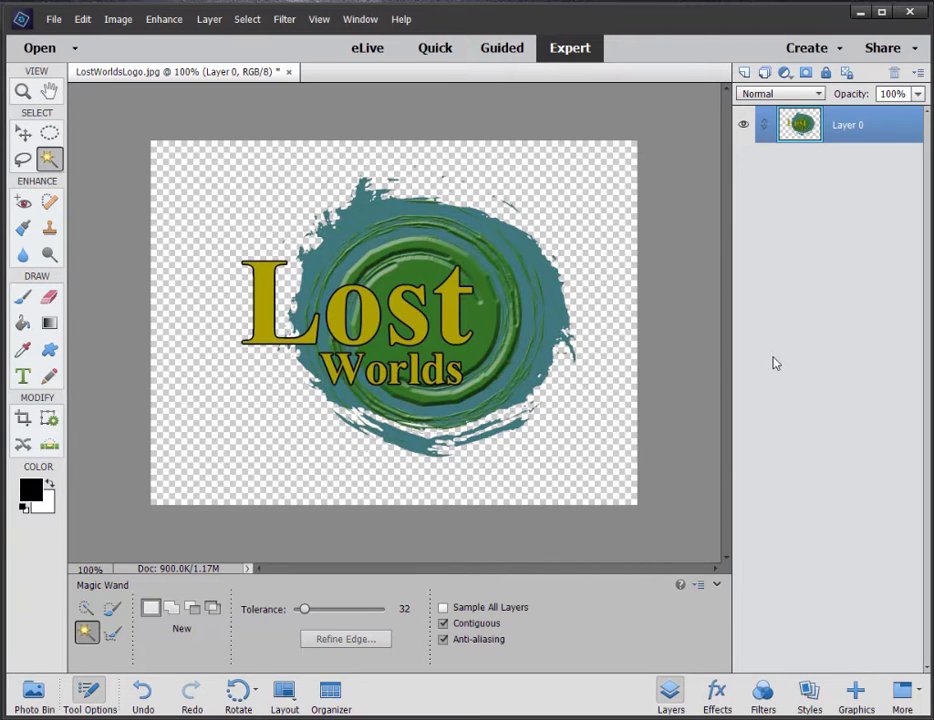
mouse_move(784, 356)
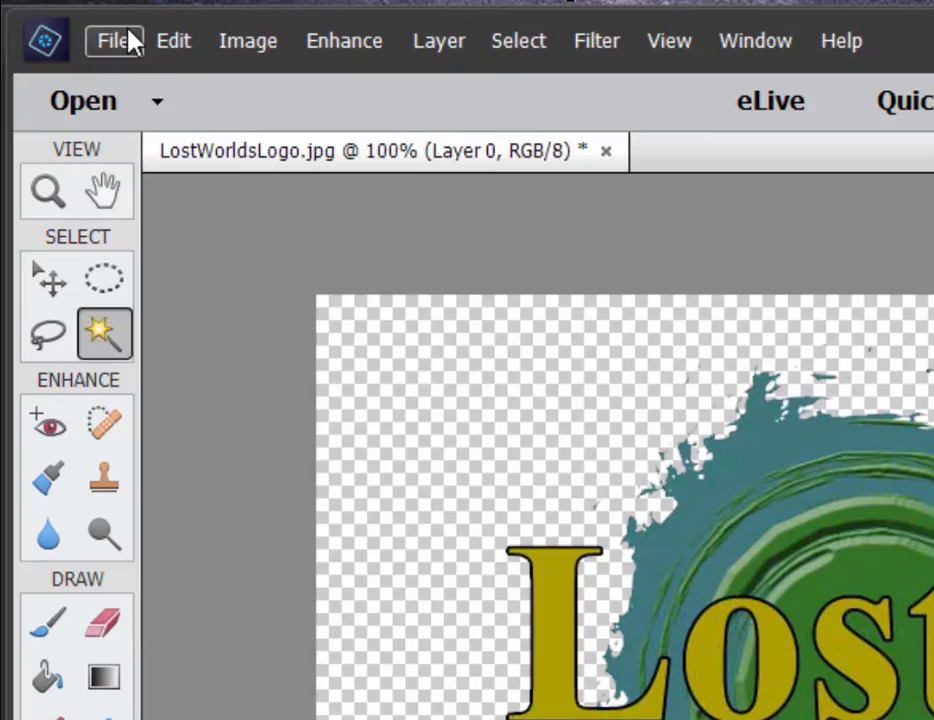
Open Save for Web and switch the export format from GIF to PNG-24
left_click(113, 40)
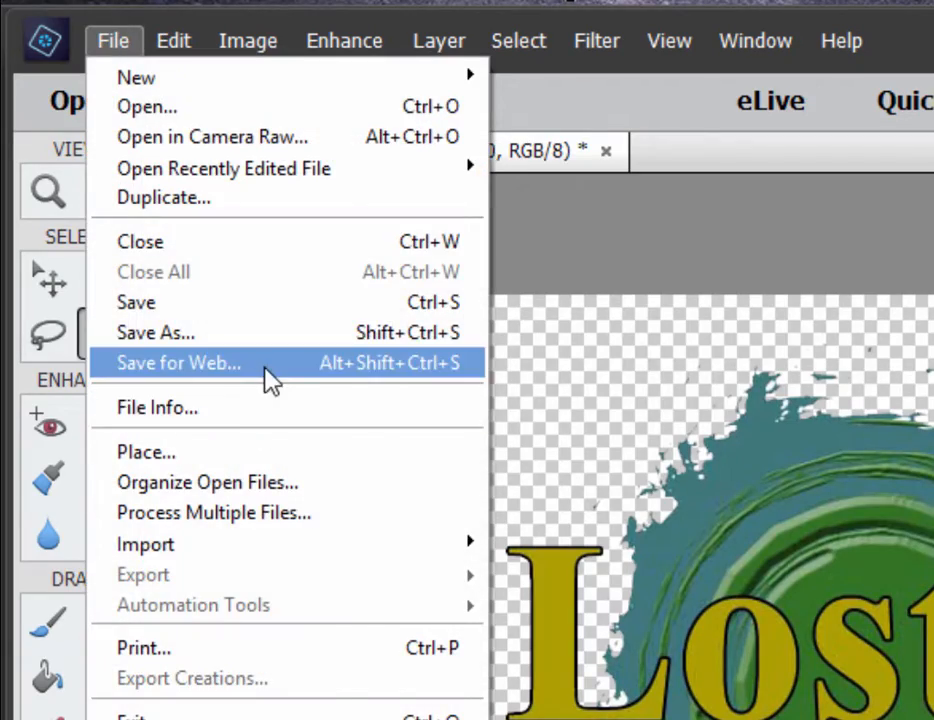
left_click(179, 362)
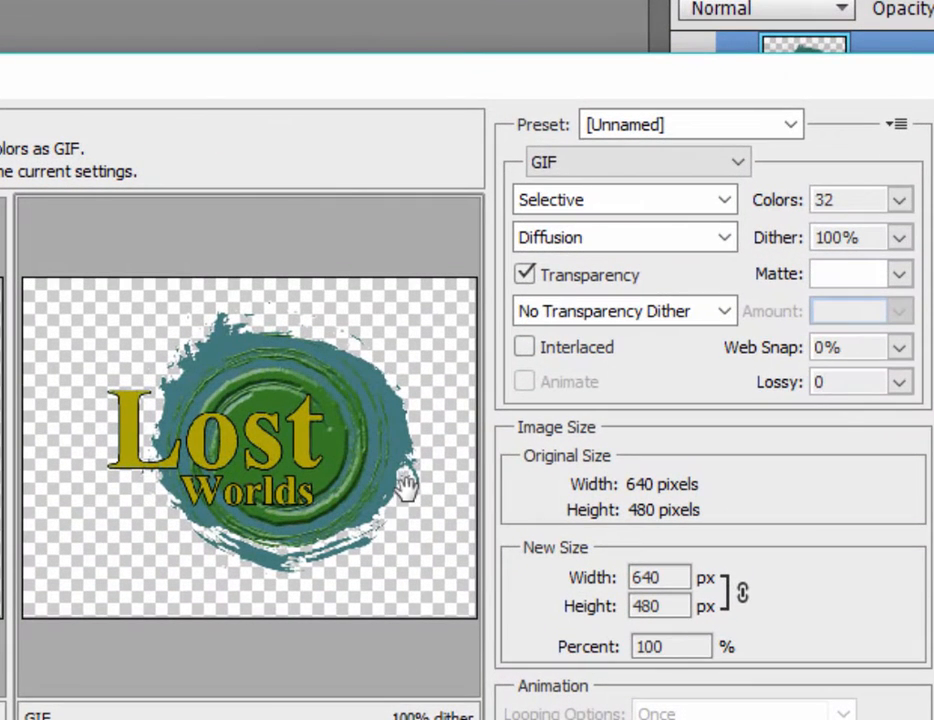
mouse_move(585, 295)
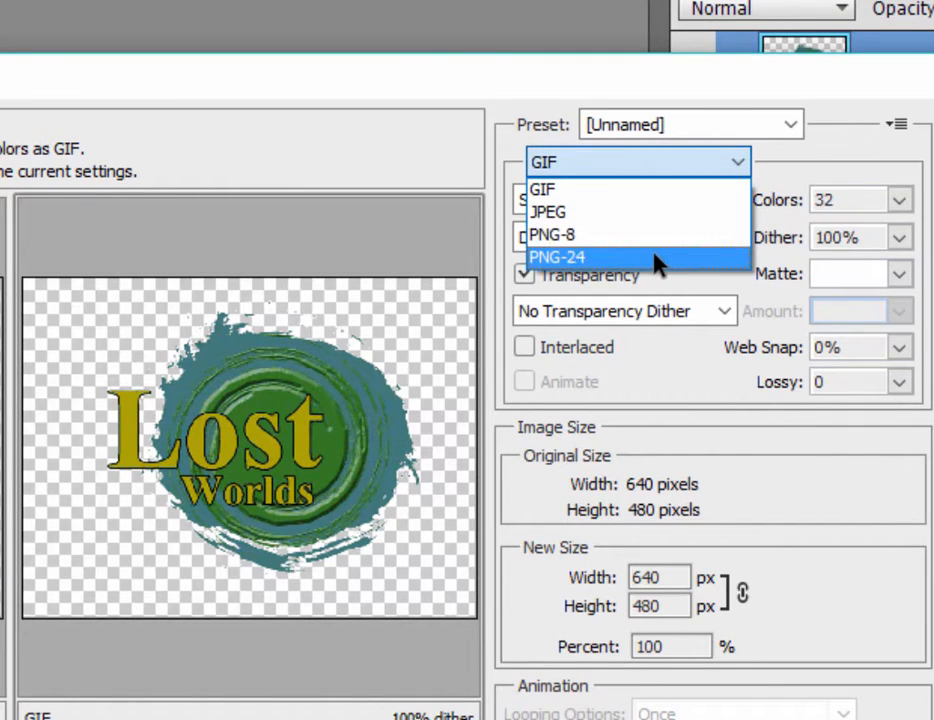
left_click(560, 257)
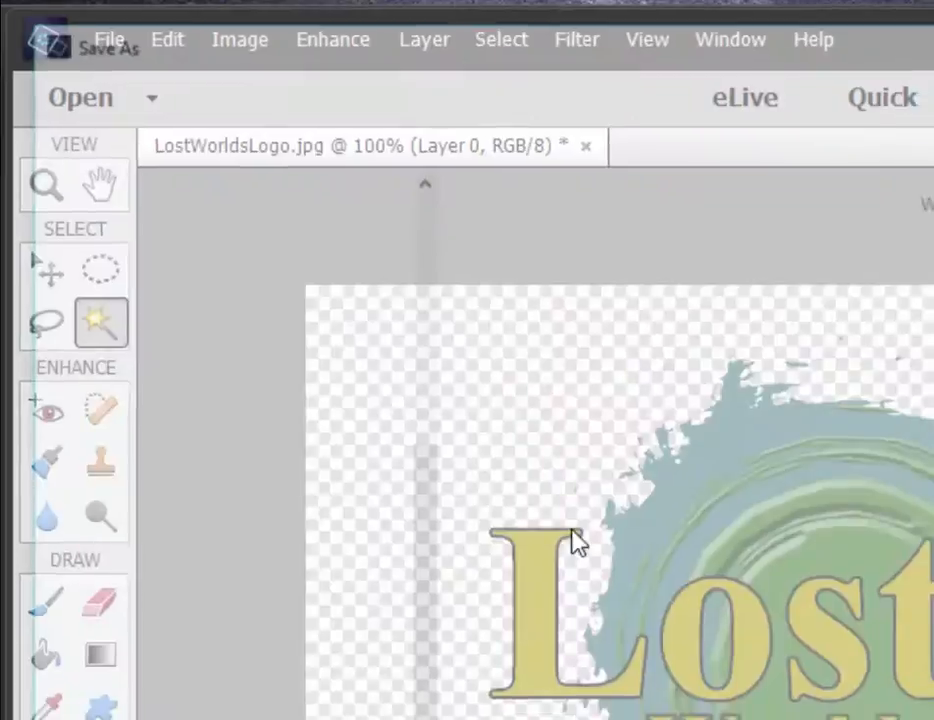
Save the logo as Photoshop PSD, replacing the existing LostWorldsLogo.psd
left_click(108, 49)
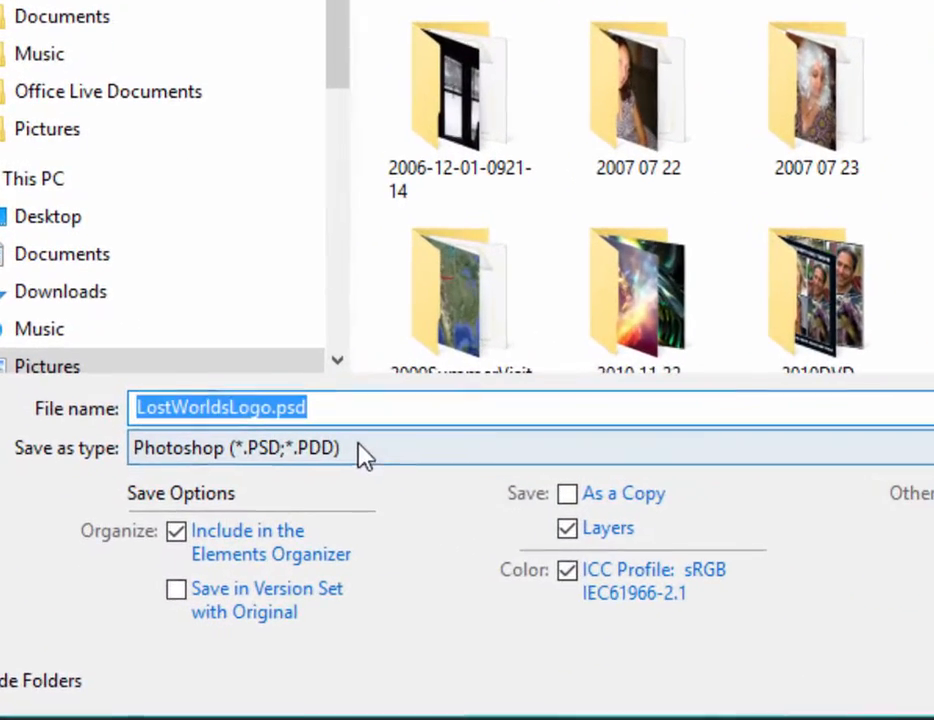
left_click(340, 448)
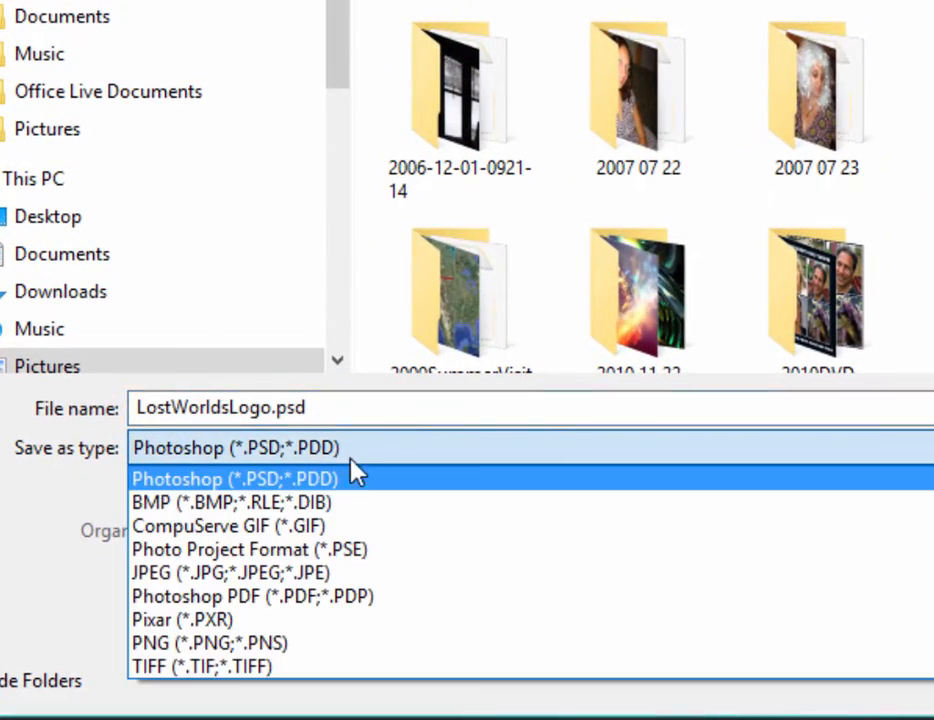
left_click(636, 698)
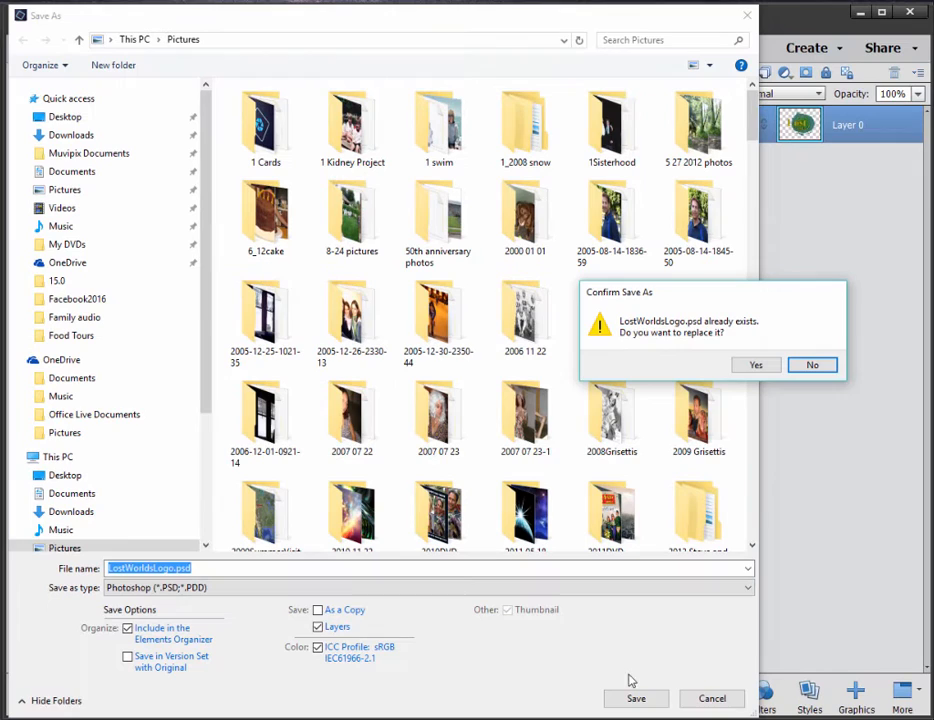
left_click(755, 364)
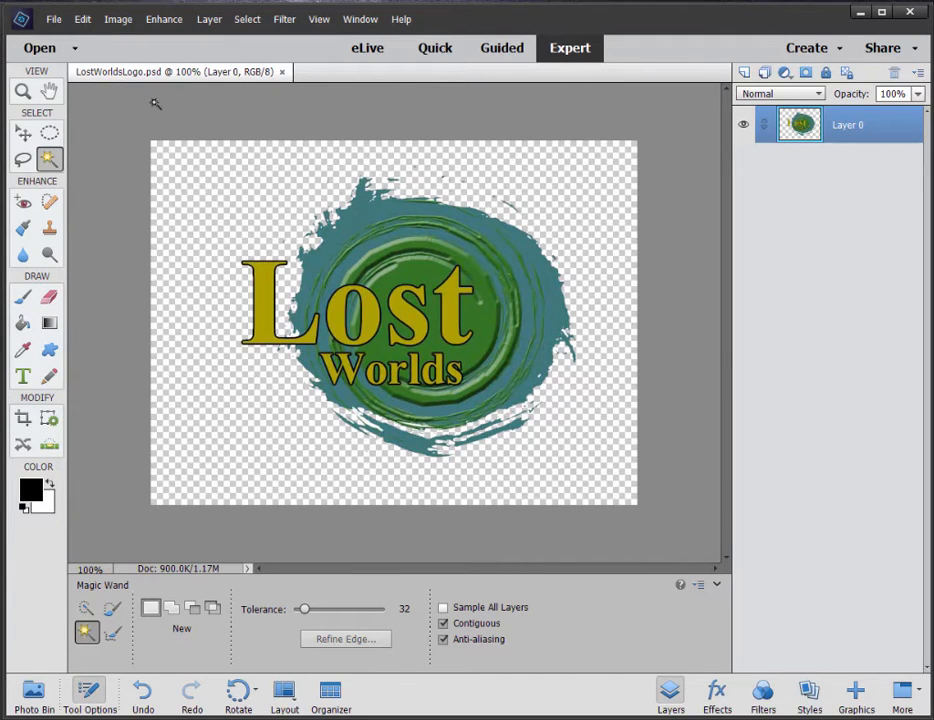
mouse_move(625, 403)
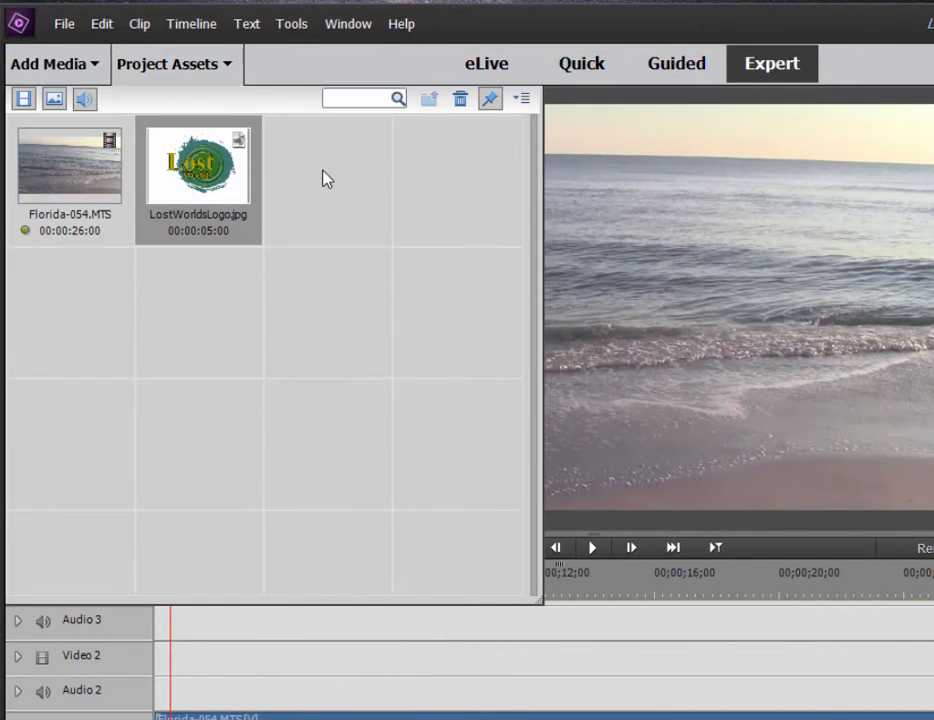
Import LostWorldsLogo.psd and place it on Video 2 over the beach footage
left_click(48, 63)
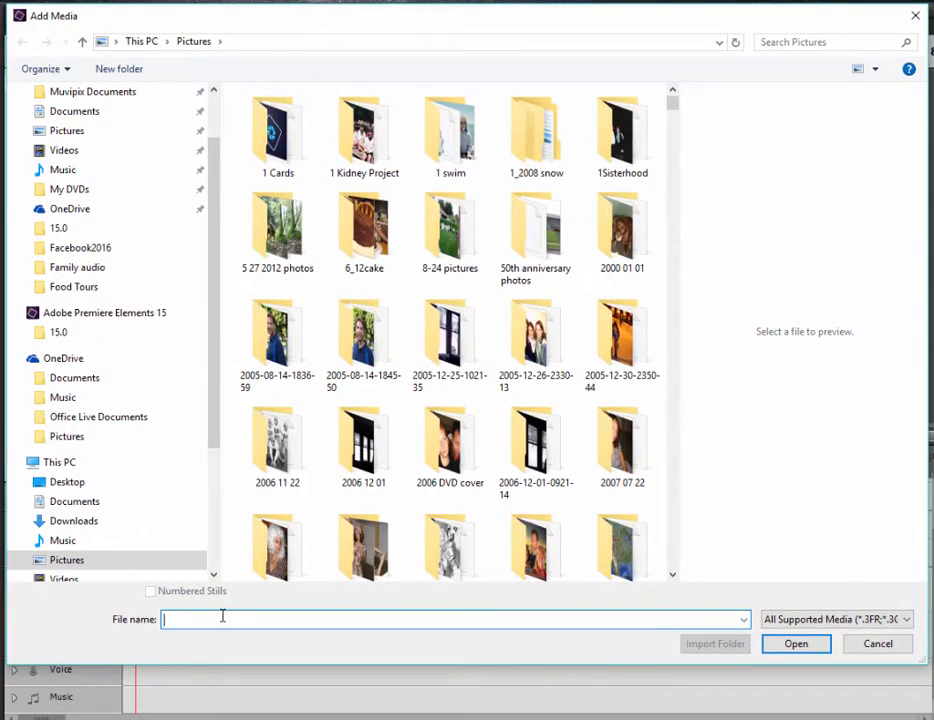
type("lost")
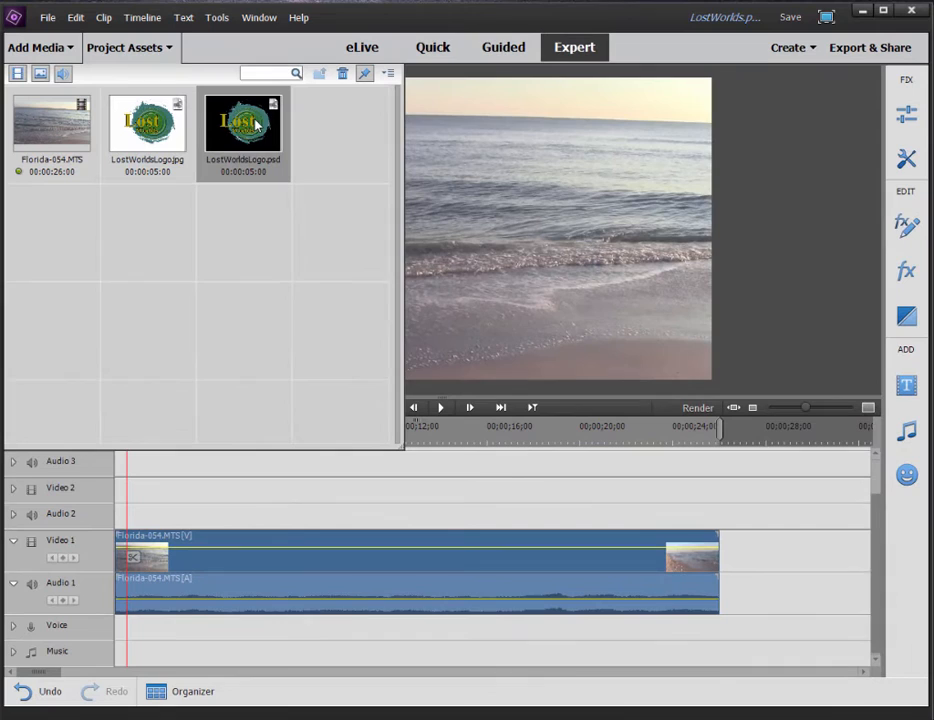
left_click_drag(243, 123, 180, 489)
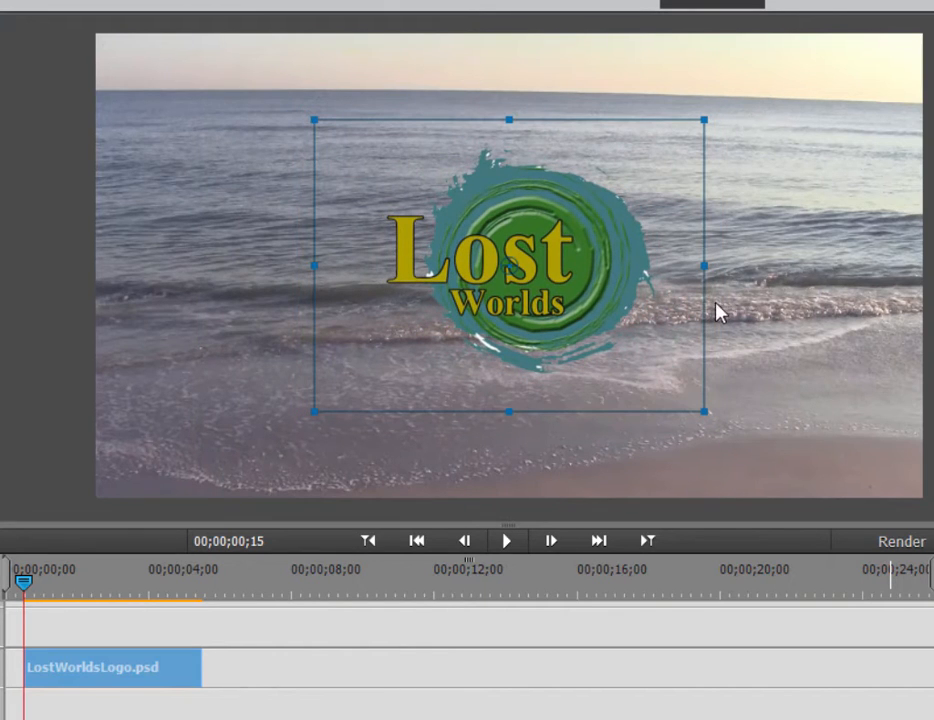
mouse_move(705, 309)
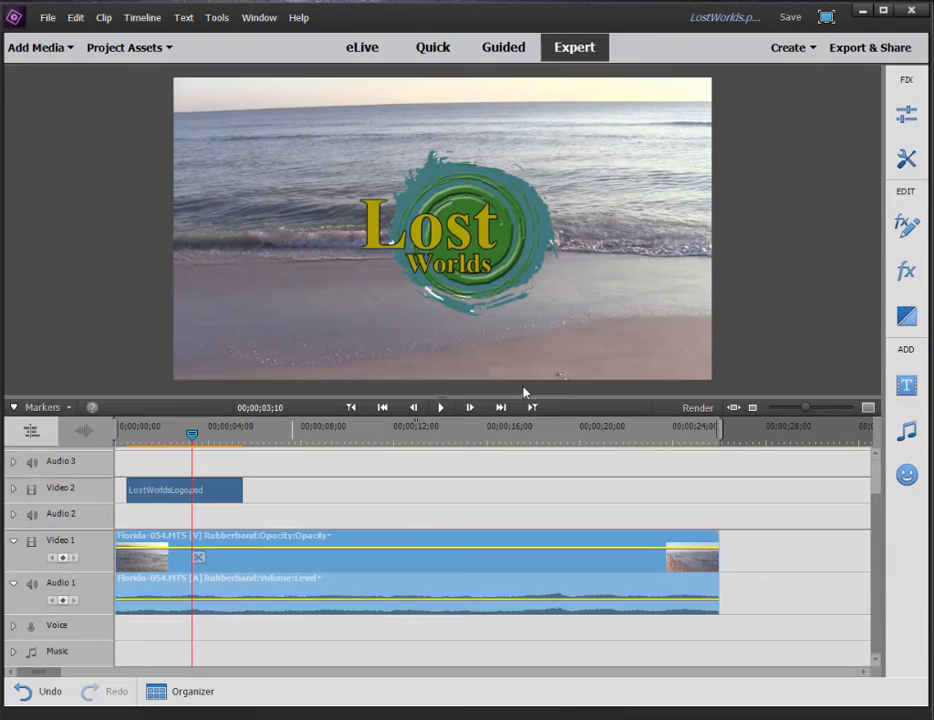
mouse_move(738, 321)
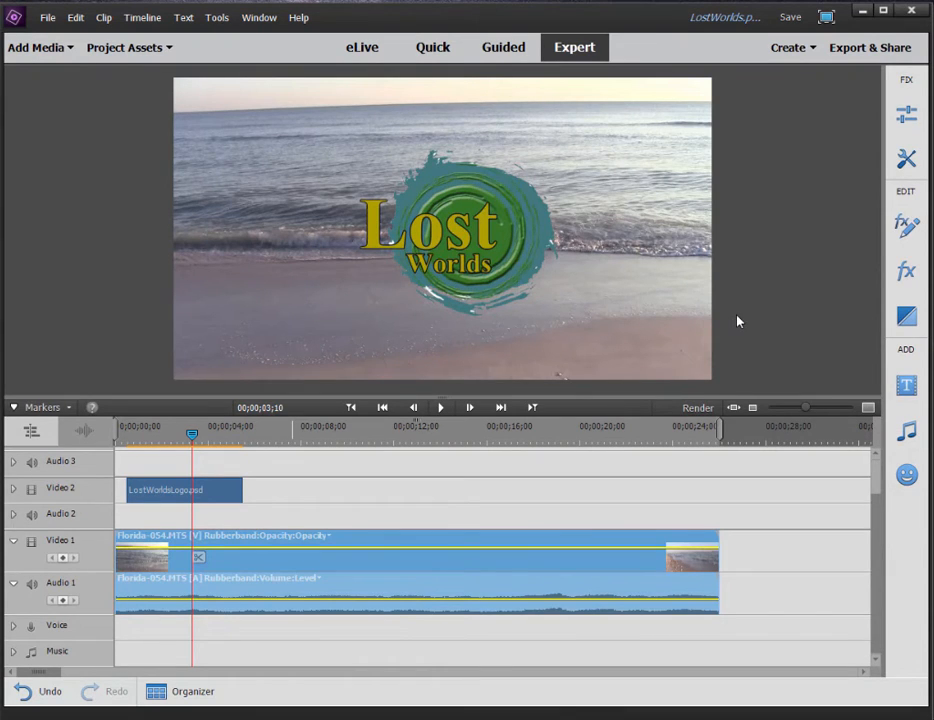
mouse_move(729, 322)
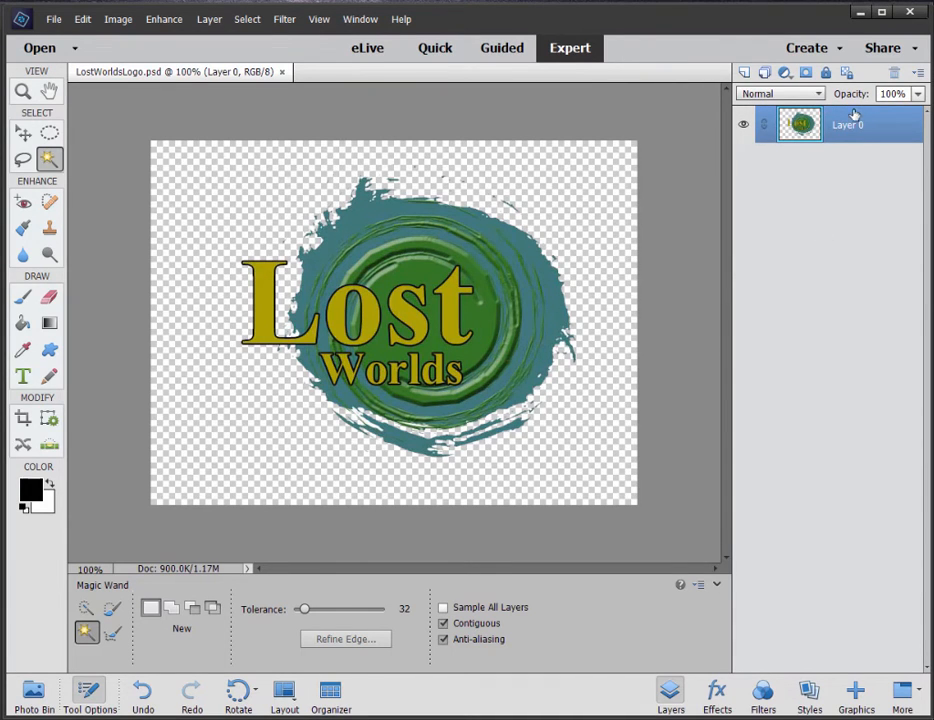
mouse_move(878, 103)
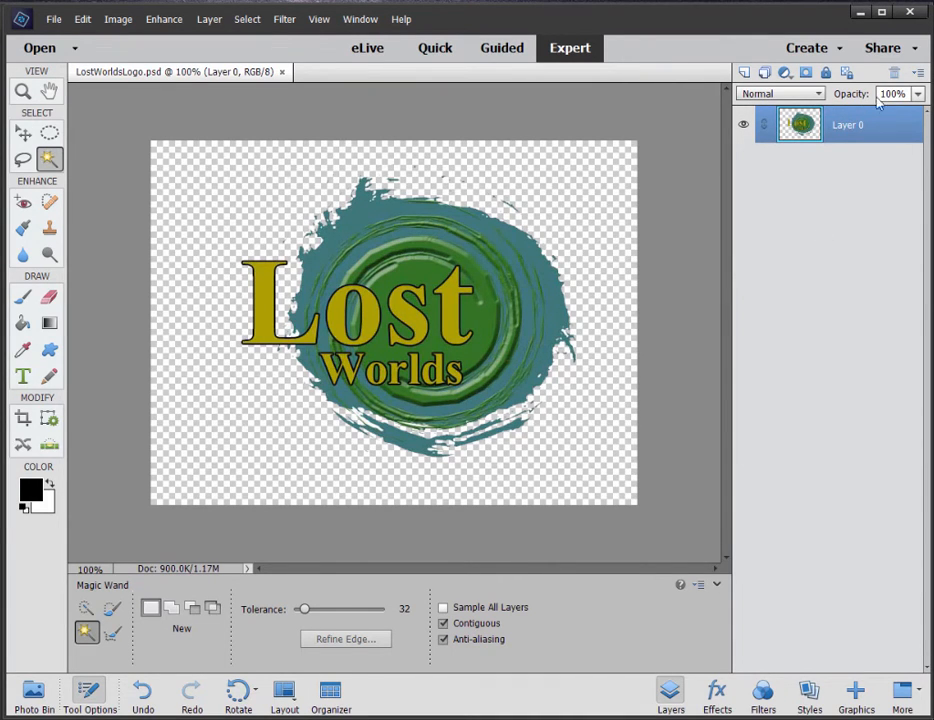
mouse_move(283, 155)
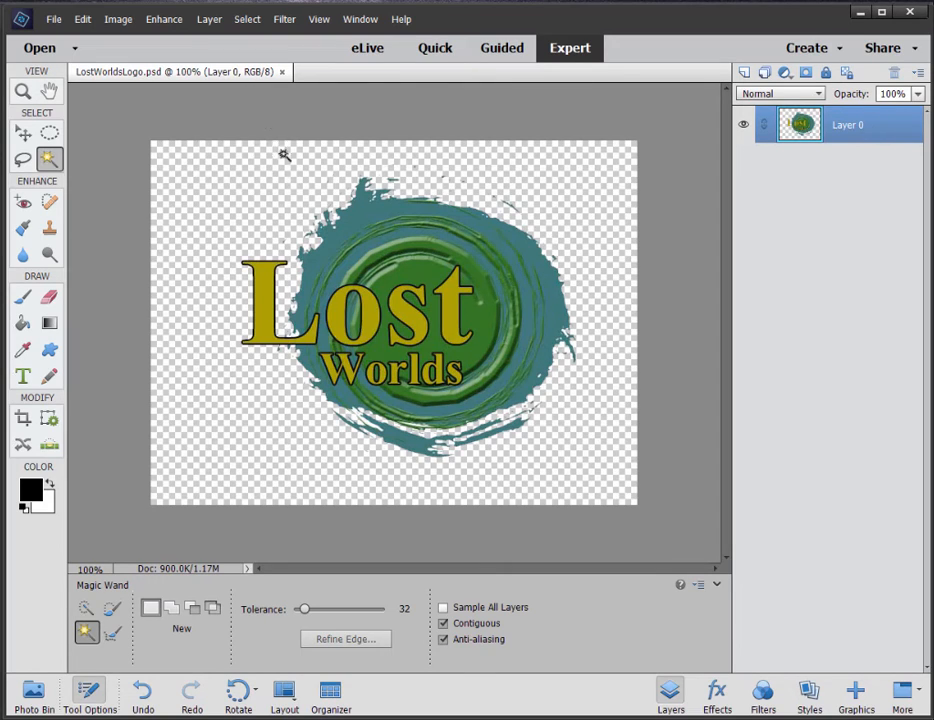
mouse_move(235, 99)
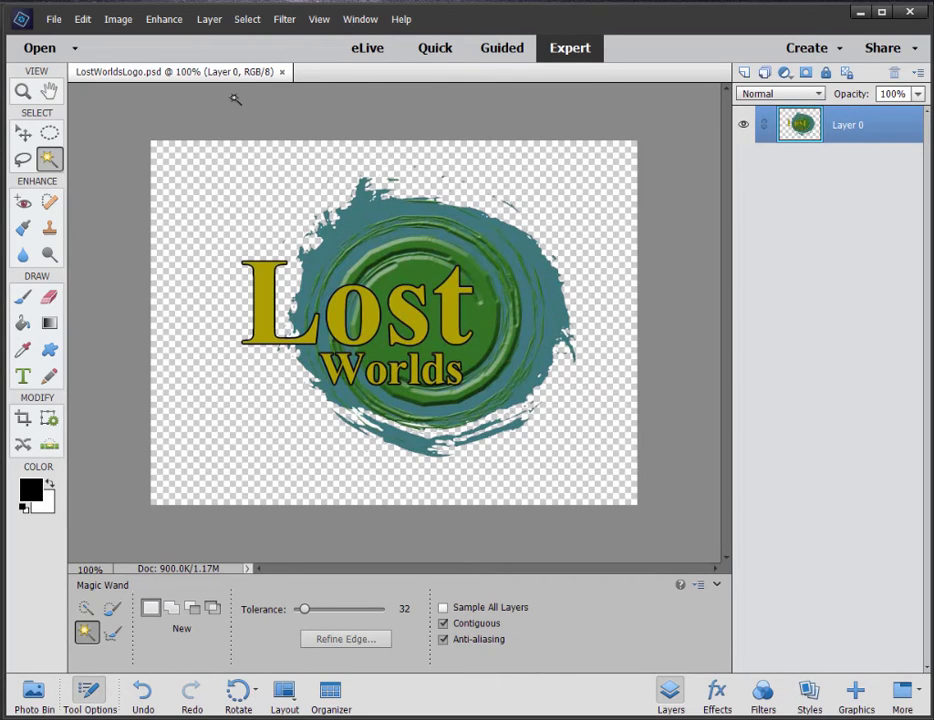